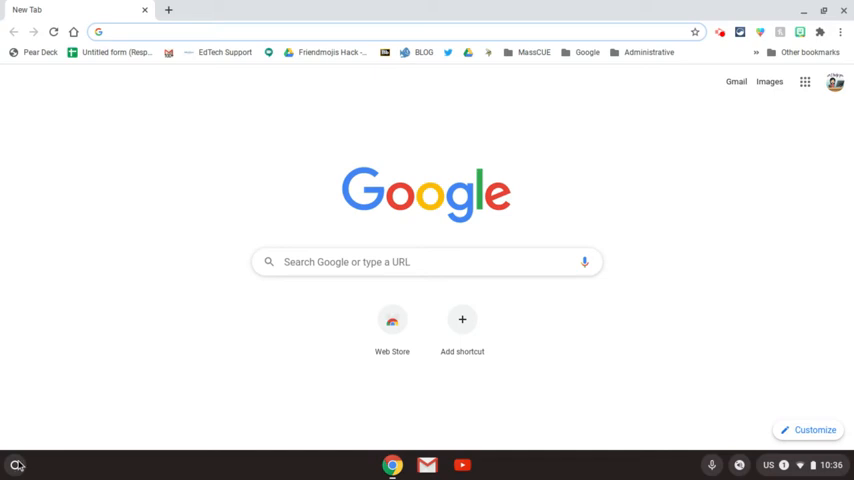
# Step: Open the ChromeOS launcher, expand the full app grid, and ready its search box
pyautogui.click(14, 465)
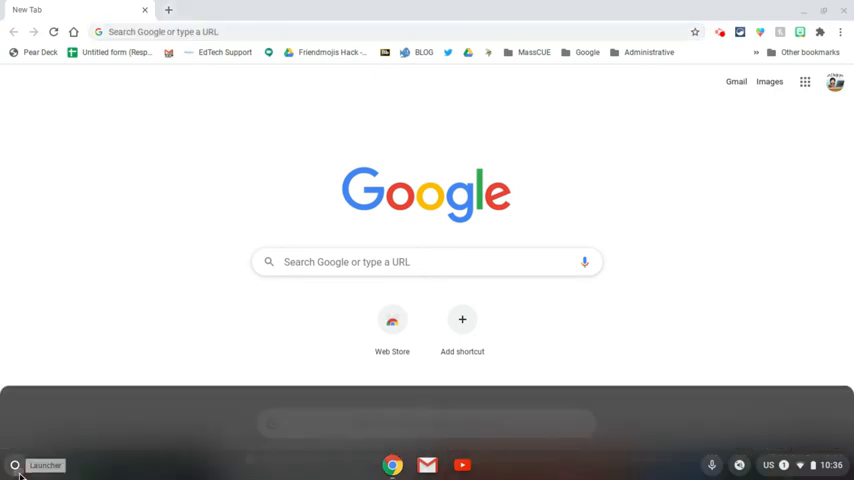
pyautogui.click(15, 466)
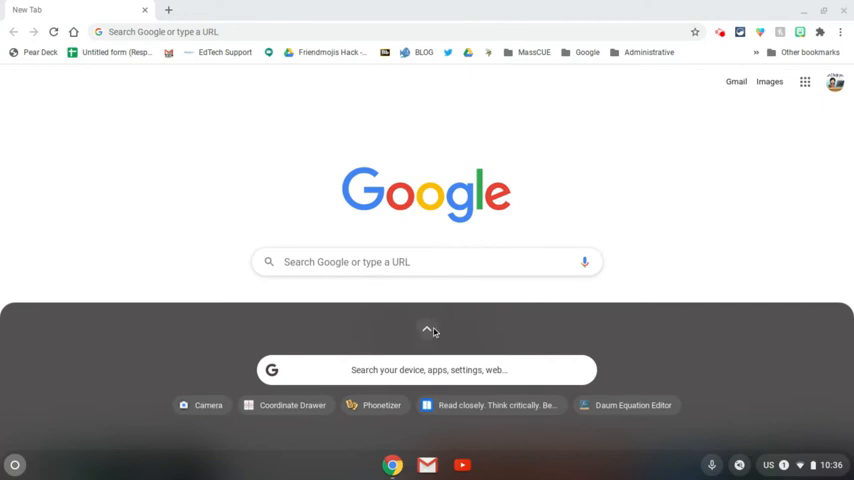
pyautogui.click(430, 330)
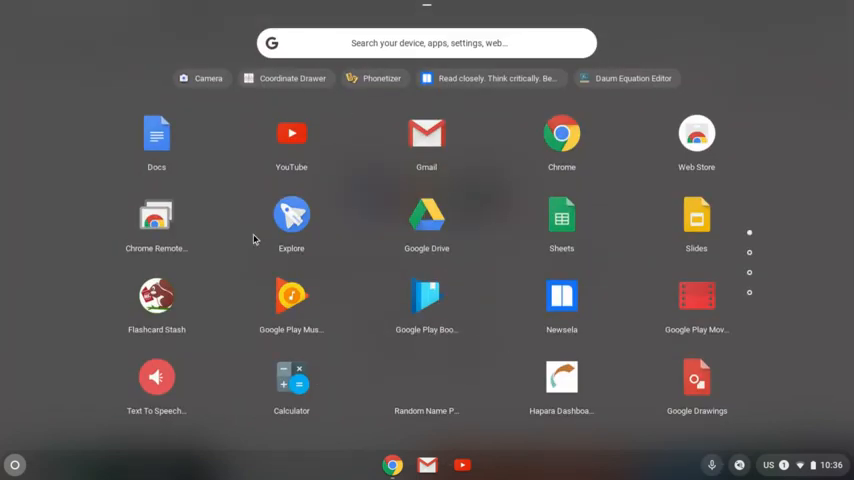
pyautogui.click(427, 43)
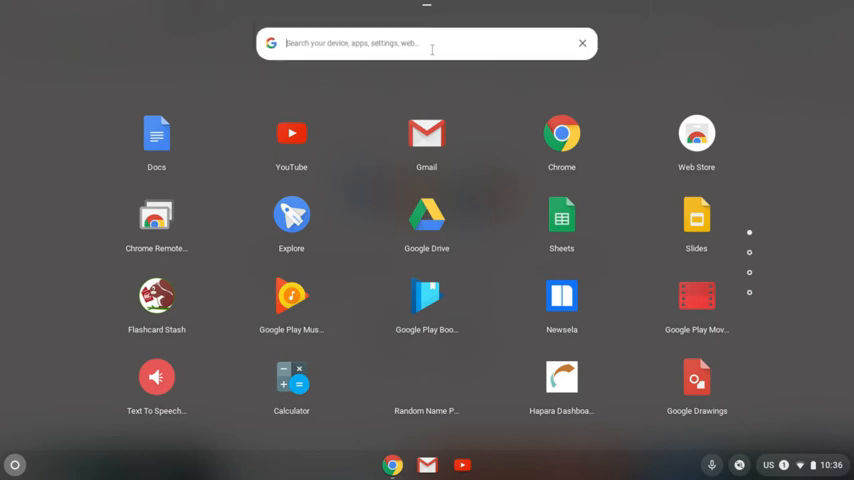
# Step: Search for Camera, photograph the printed work, then close the Camera app
pyautogui.write('camera')
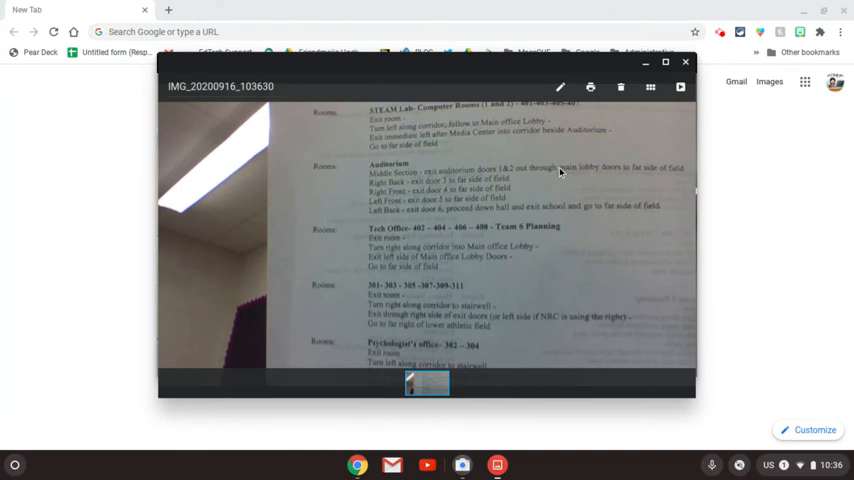
pyautogui.moveTo(237, 321)
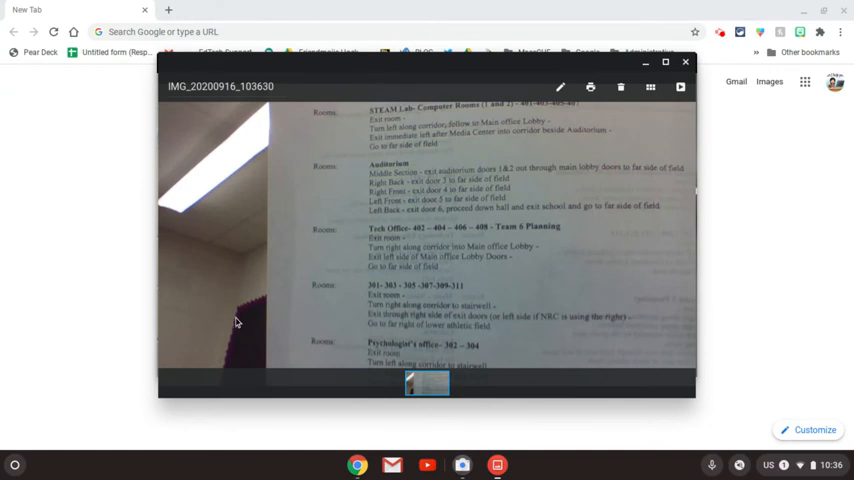
pyautogui.moveTo(591, 222)
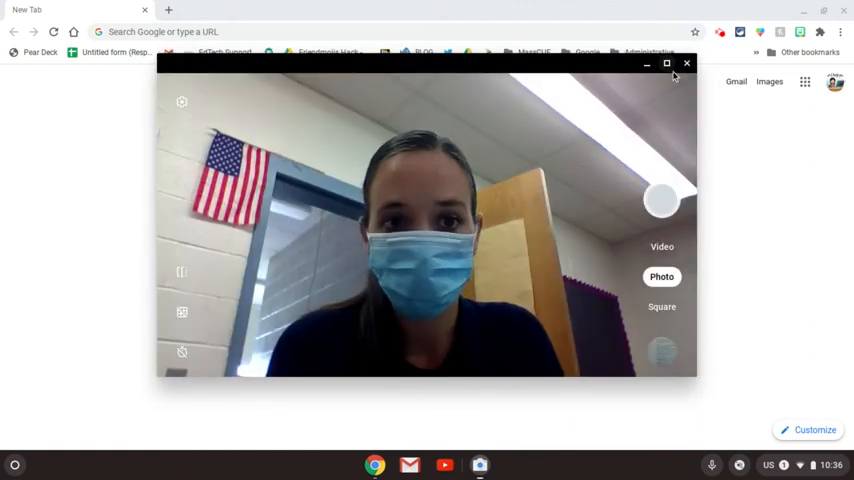
pyautogui.click(661, 63)
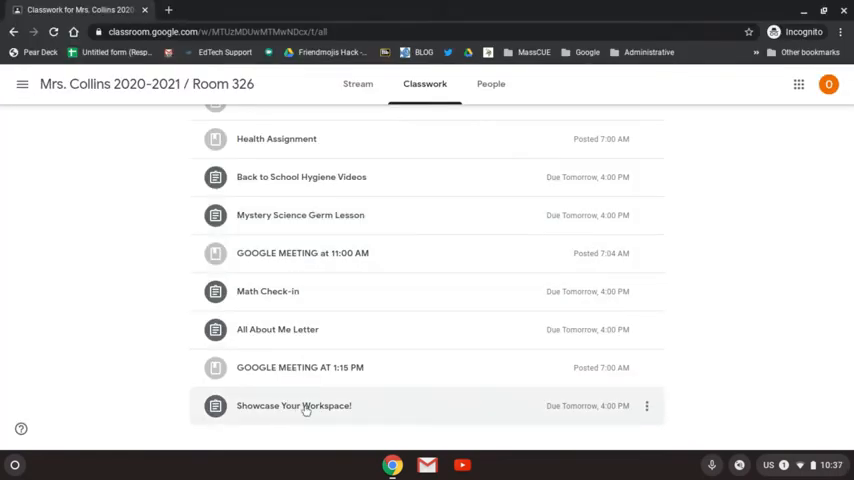
pyautogui.moveTo(286, 410)
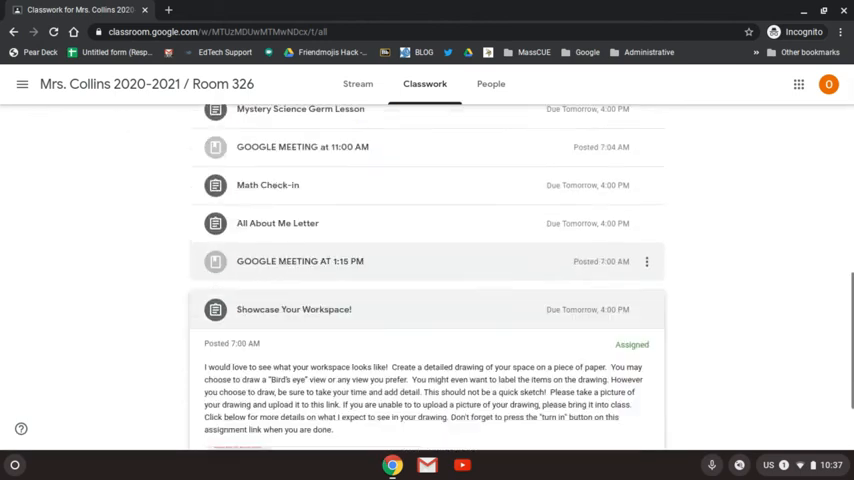
# Step: Open the full Showcase Your Workspace! assignment page from Classwork
pyautogui.scroll(-3)
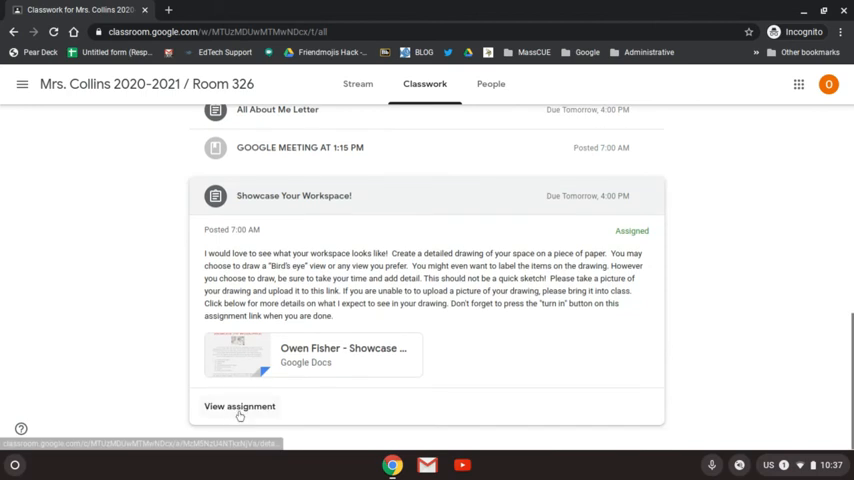
pyautogui.click(239, 406)
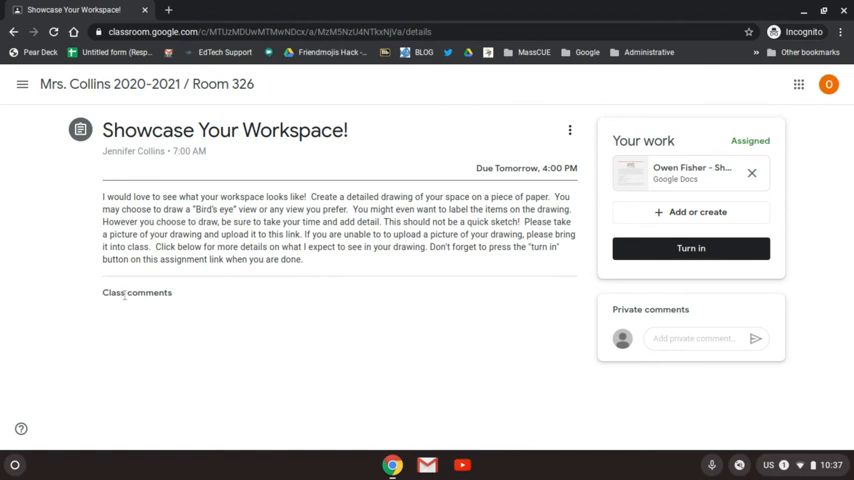
pyautogui.moveTo(362, 324)
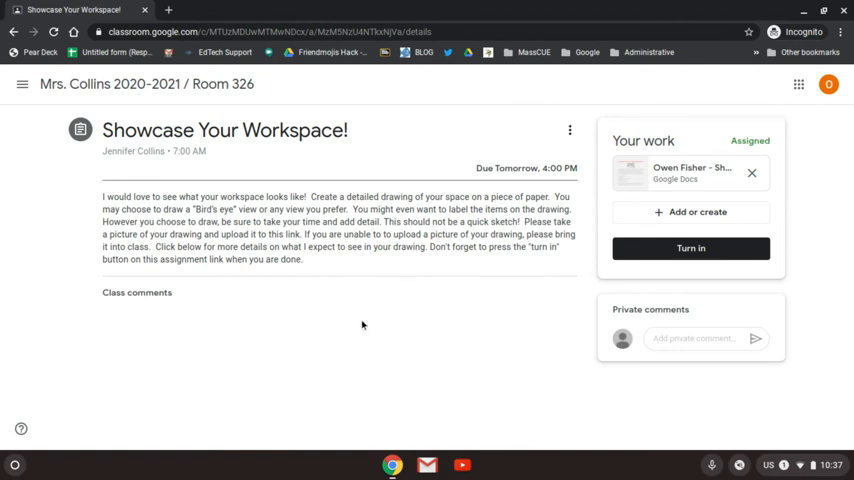
pyautogui.moveTo(662, 216)
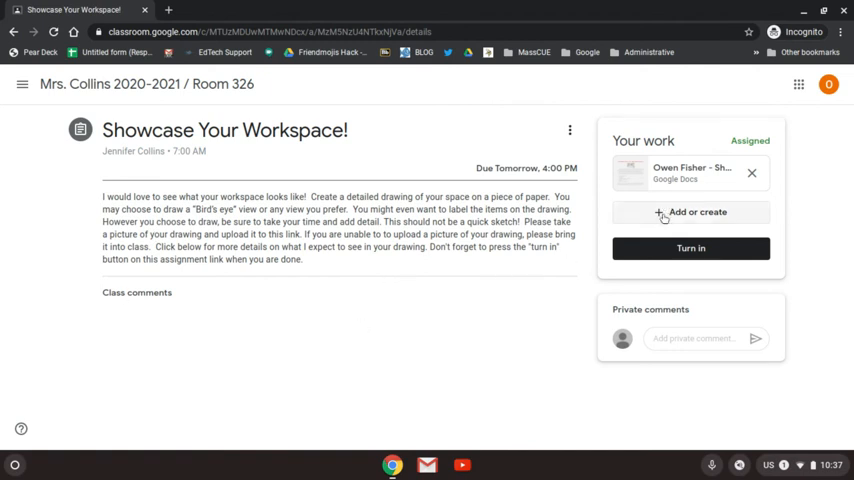
# Step: Attach IMG_20200916_103630.jpg from Downloads to the assignment via Add or create > File > Upload
pyautogui.click(690, 212)
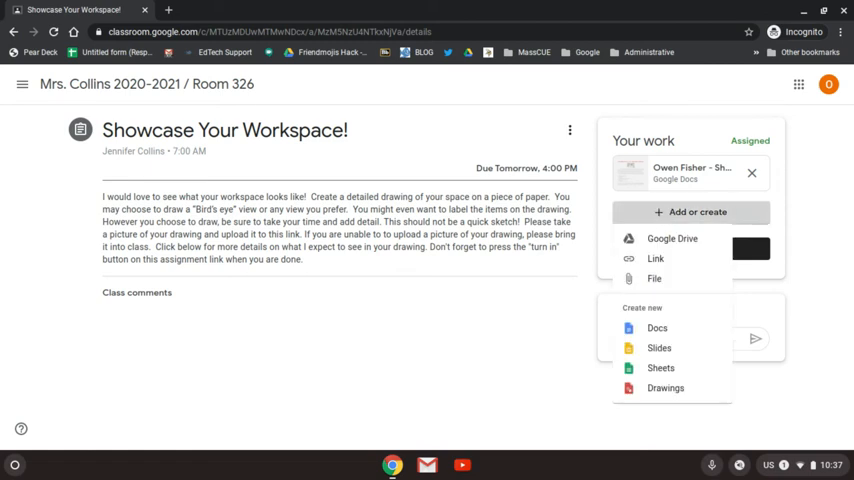
pyautogui.moveTo(655, 279)
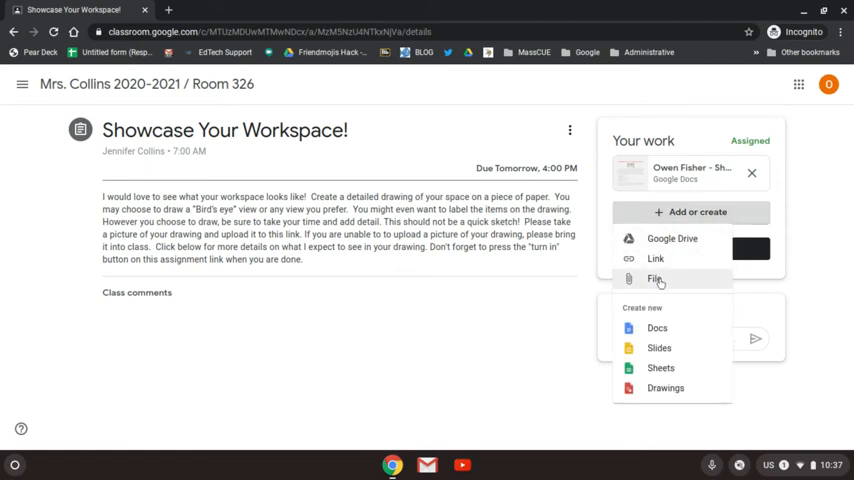
pyautogui.click(654, 278)
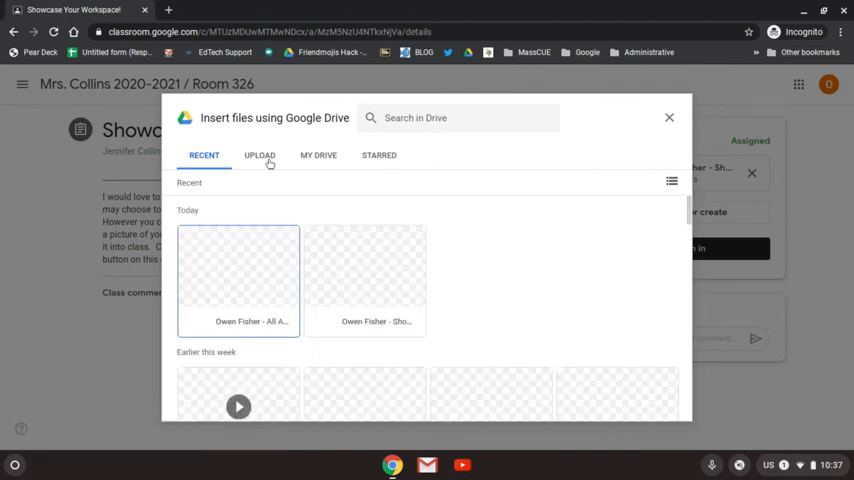
pyautogui.click(259, 155)
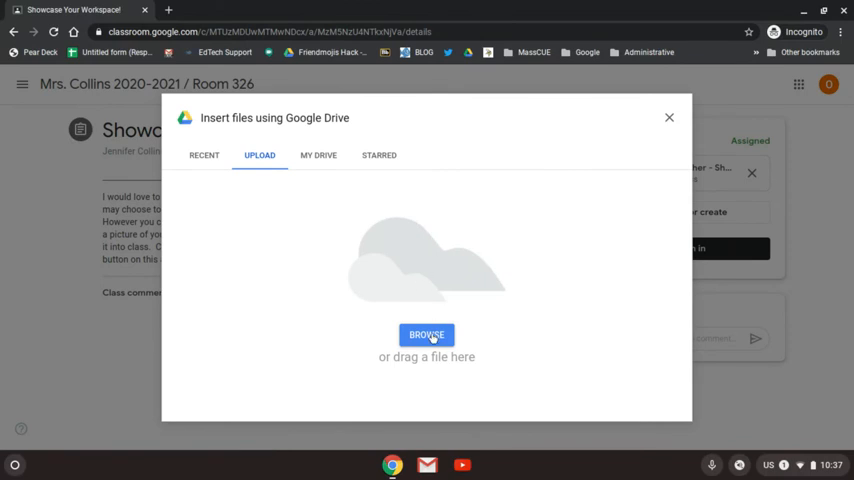
pyautogui.moveTo(435, 348)
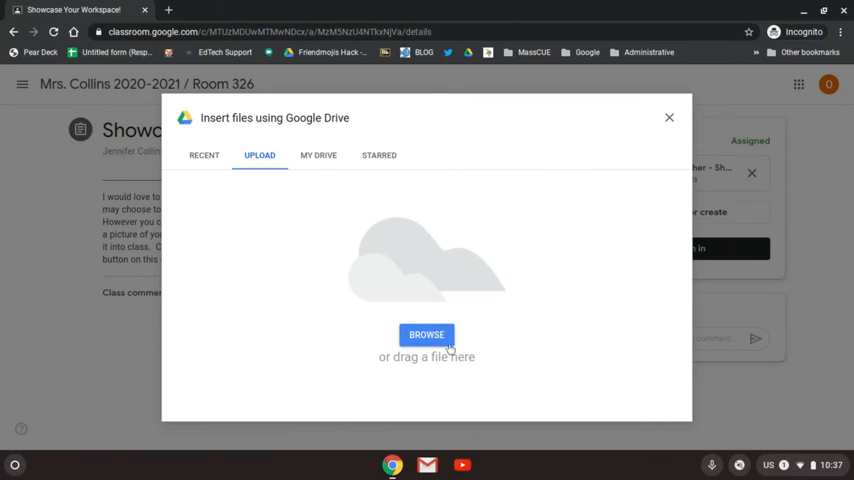
pyautogui.click(426, 334)
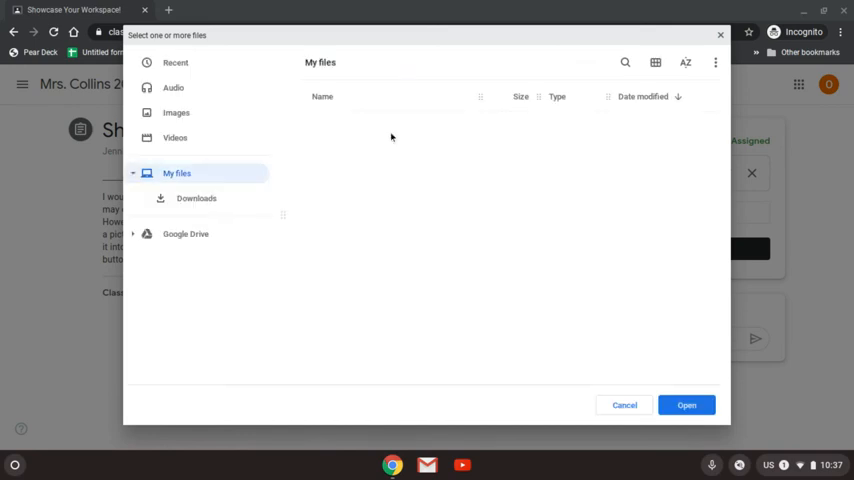
pyautogui.click(196, 198)
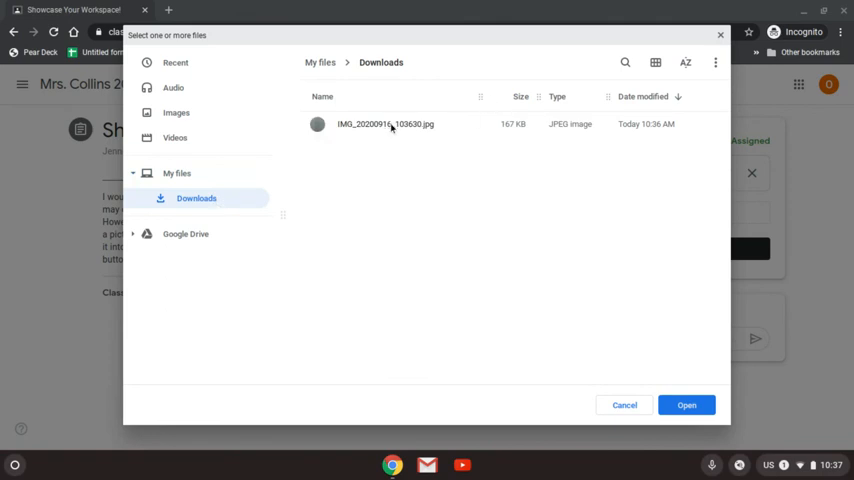
pyautogui.click(382, 124)
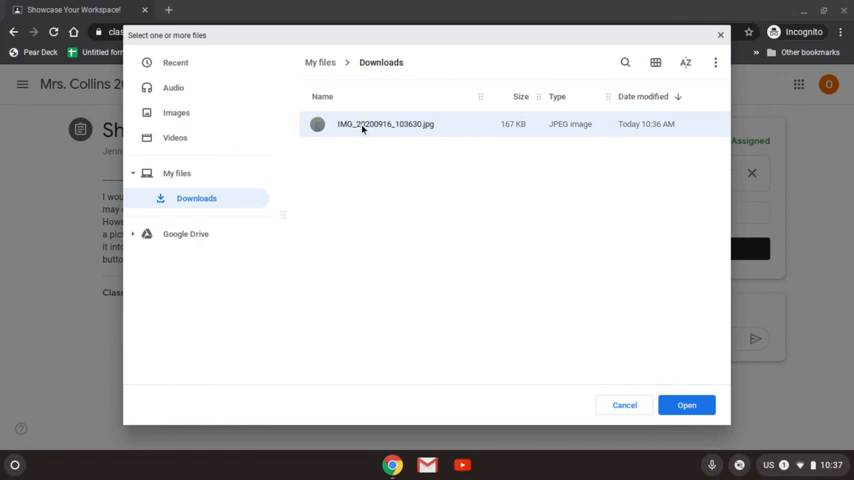
pyautogui.click(686, 404)
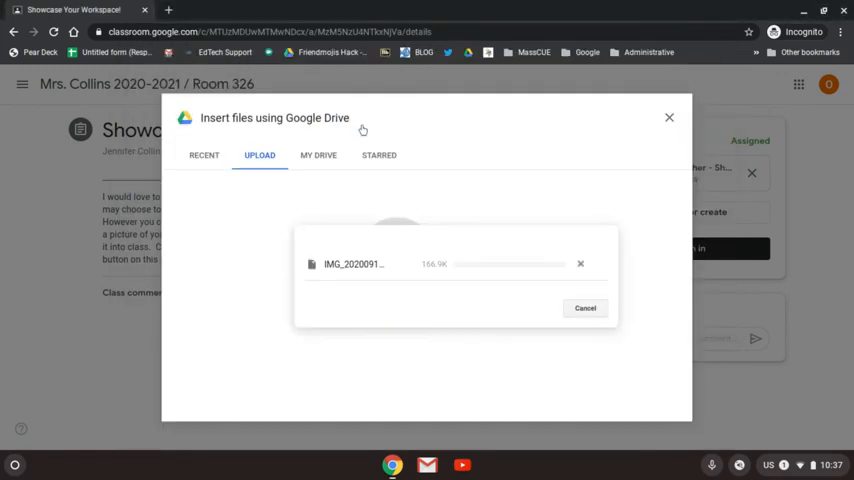
pyautogui.moveTo(362, 129)
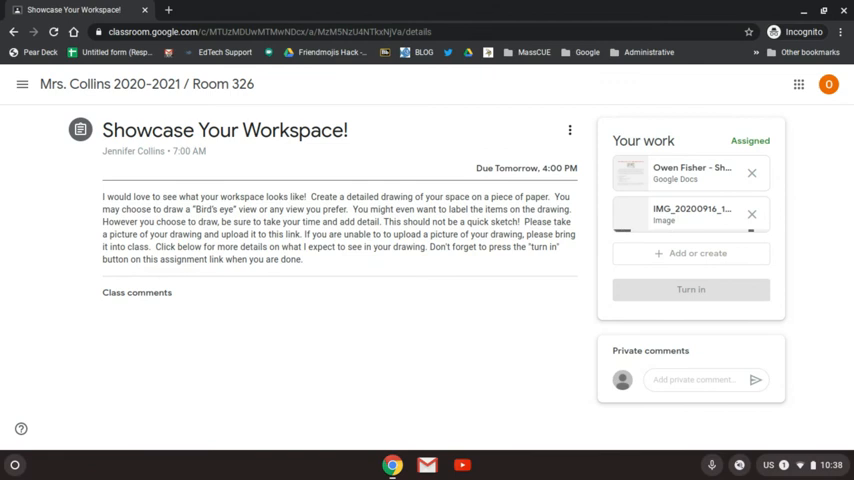
# Step: Get IMG_20200916_103630.jpg listed under Your work beside the Google Doc
pyautogui.click(751, 214)
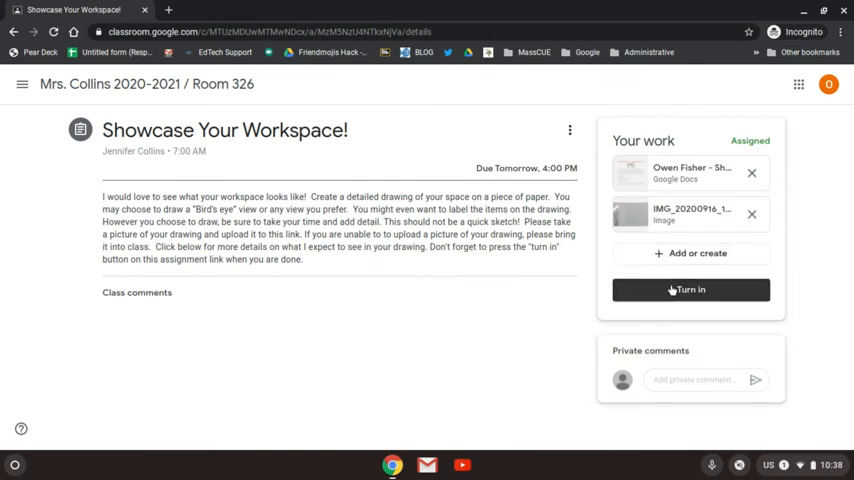
pyautogui.moveTo(704, 306)
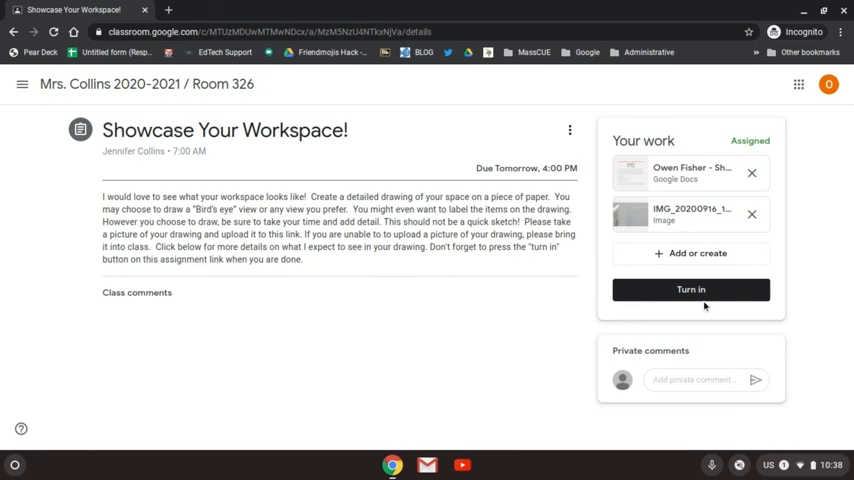
pyautogui.moveTo(800, 210)
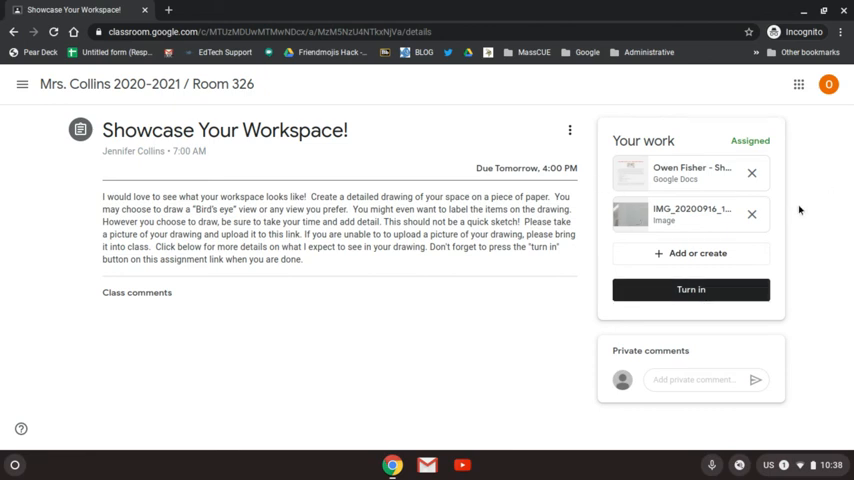